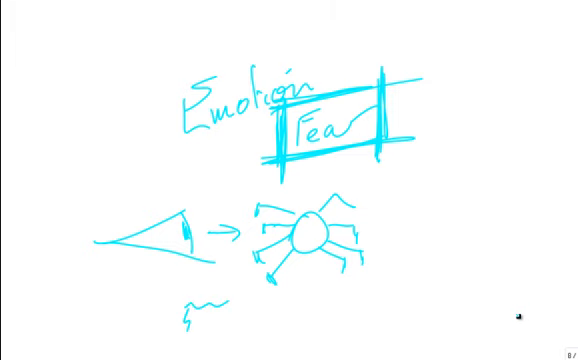
Sketch a wavy outline around the 'Emotion' heading
left_click_drag(190, 320, 216, 324)
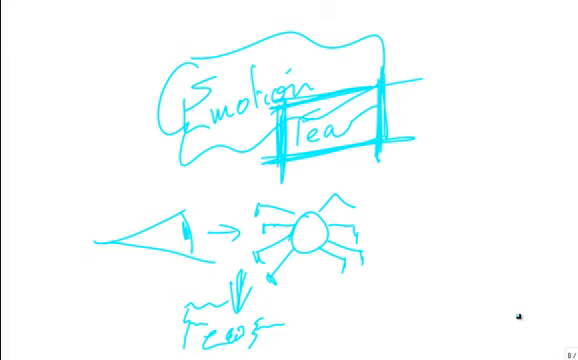
Write 'See' above 'Feel' on the right and begin 'Langu' at the top
type("See")
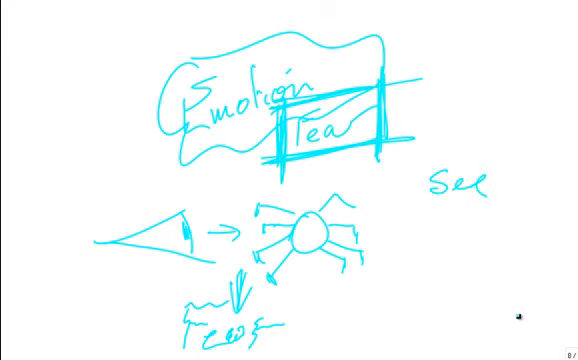
type("Feel")
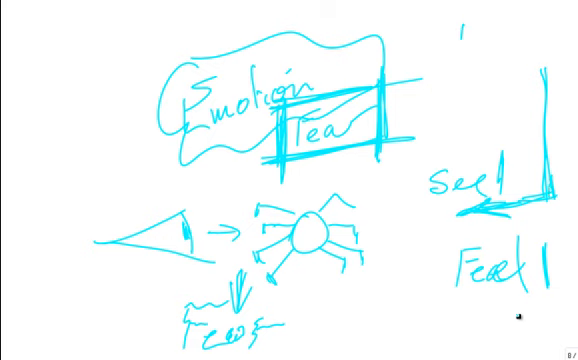
type("Langu")
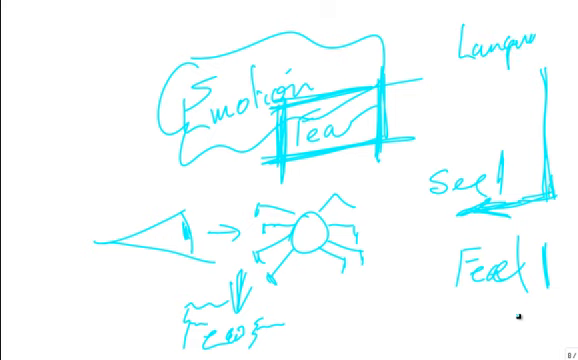